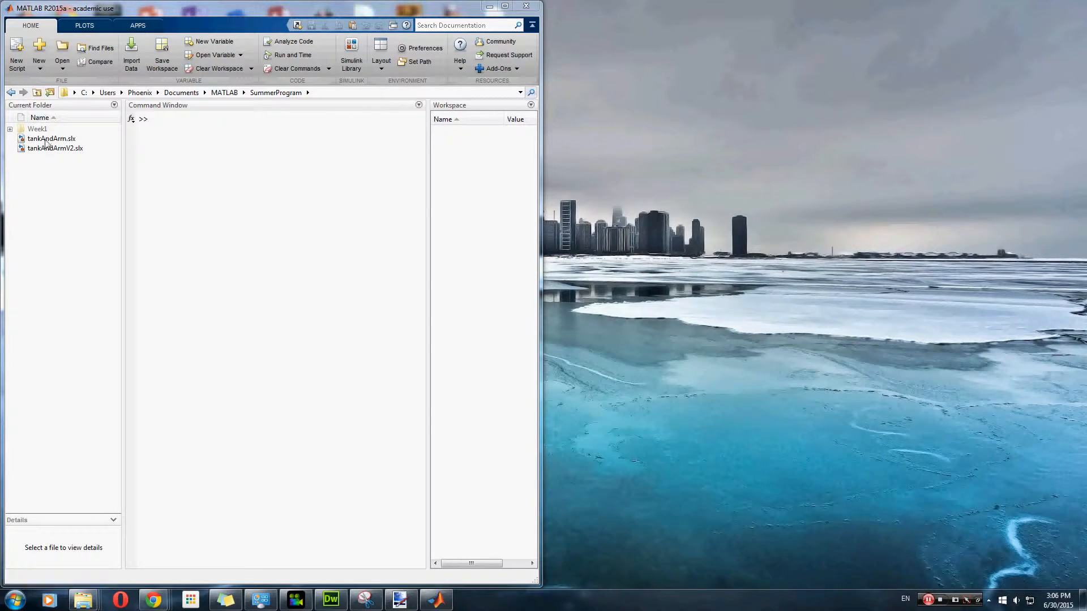
# Step: Make Week1/example_models the current folder in MATLAB
pyautogui.click(36, 127)
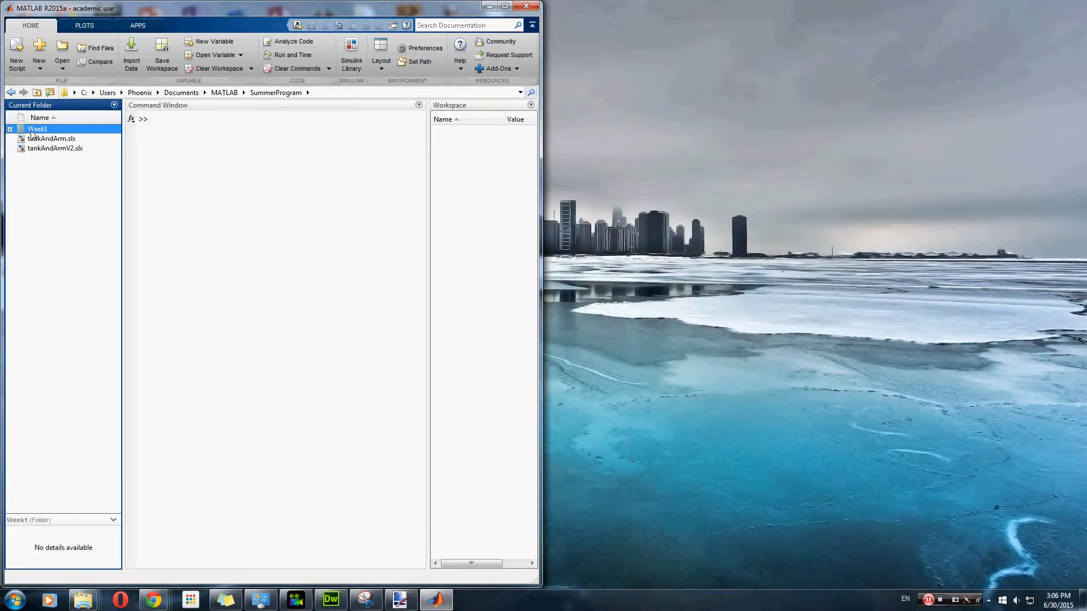
pyautogui.doubleClick(34, 129)
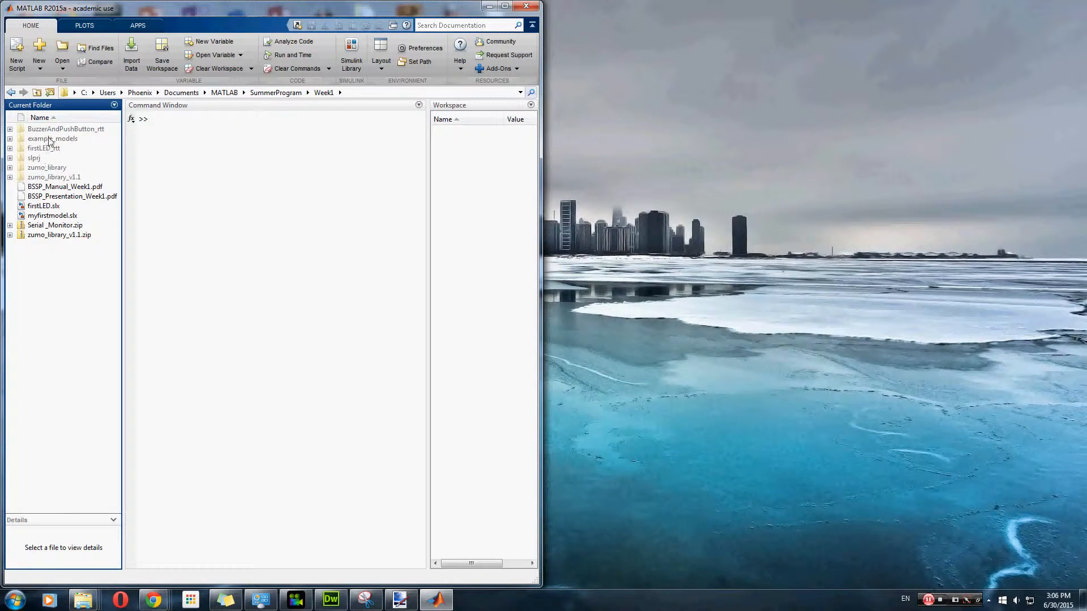
pyautogui.doubleClick(52, 139)
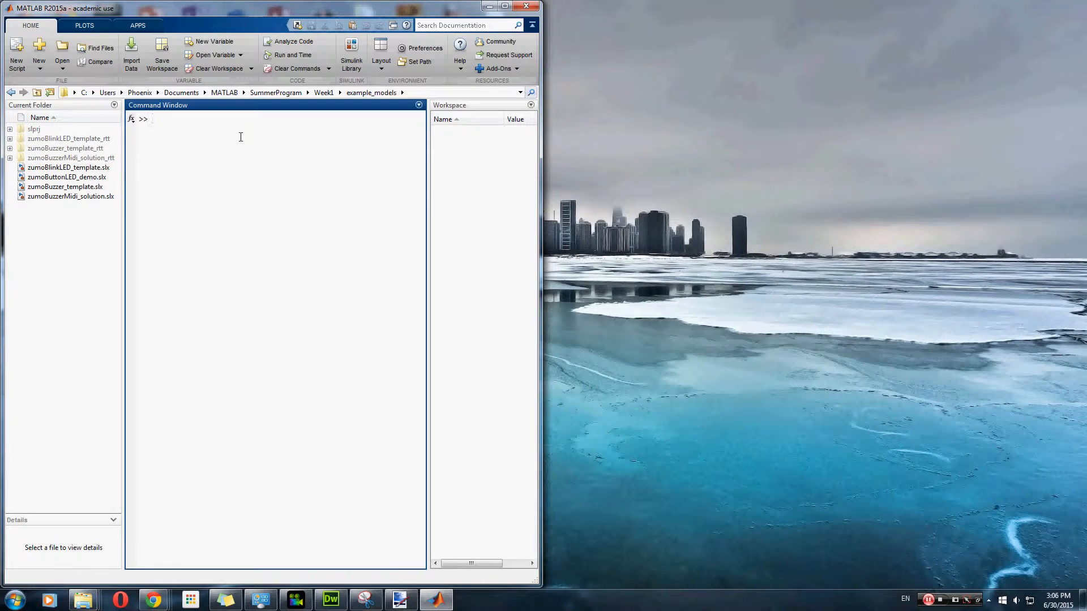
# Step: Launch zumoBuzzer_template from the Command Window and select the Pulse Generator block
pyautogui.write('zumoBuzzer_template')
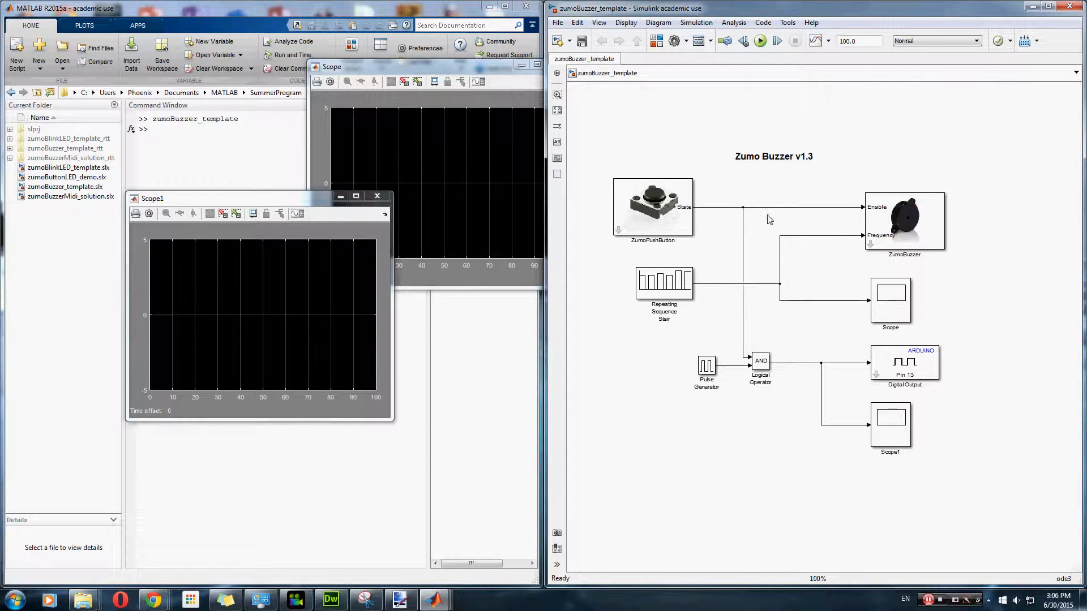
pyautogui.moveTo(769, 216)
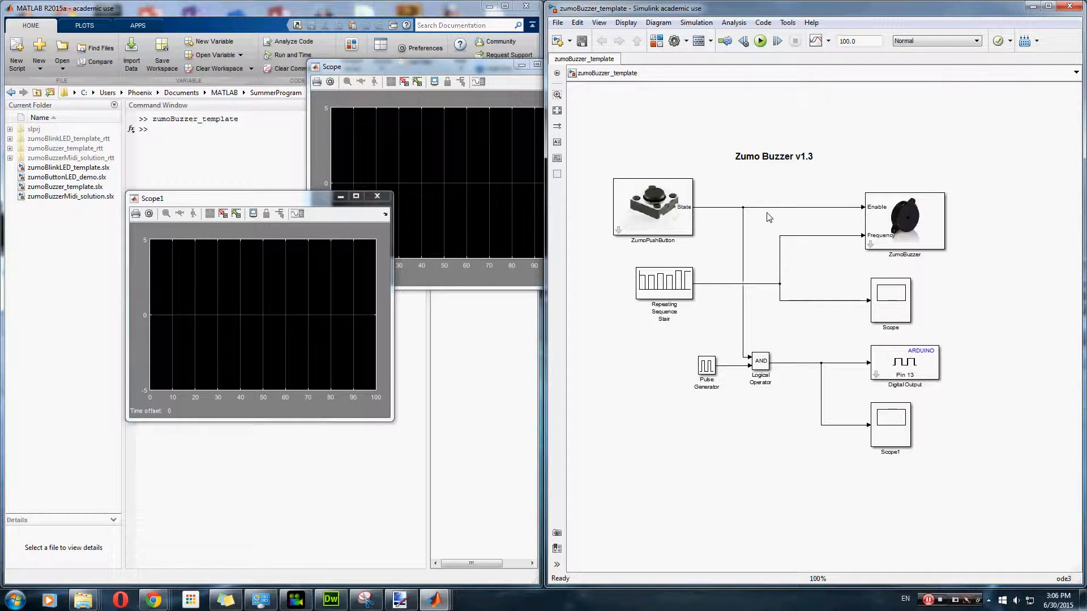
pyautogui.click(905, 222)
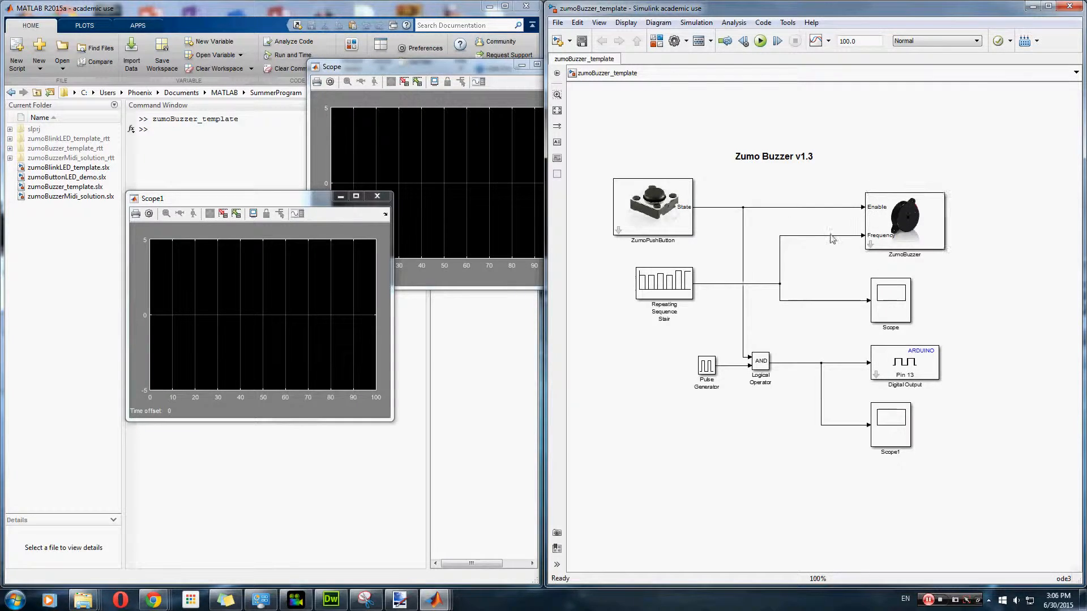
pyautogui.click(652, 209)
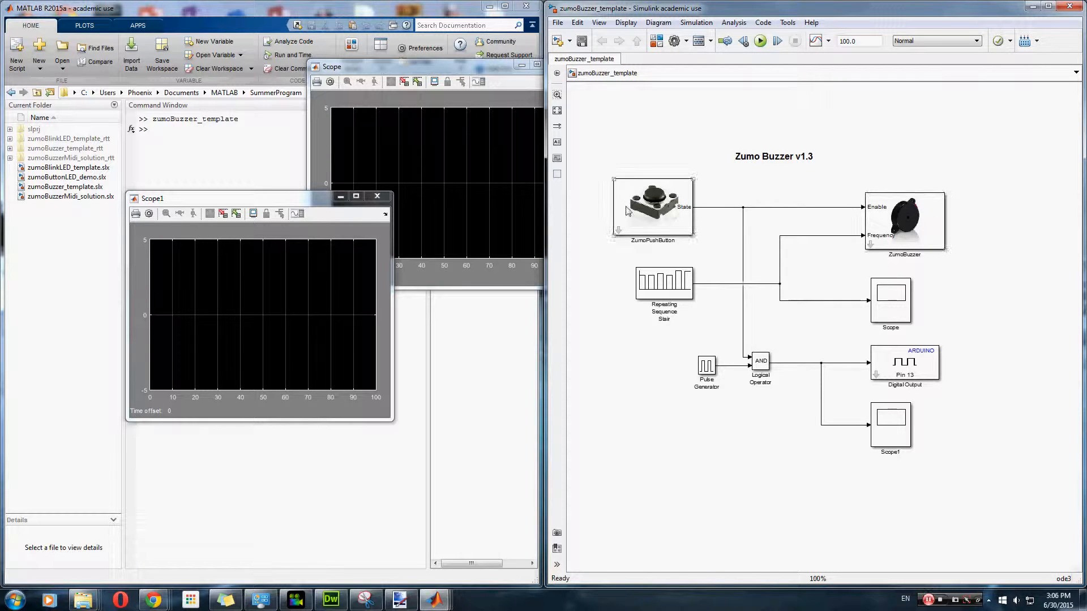
pyautogui.click(652, 208)
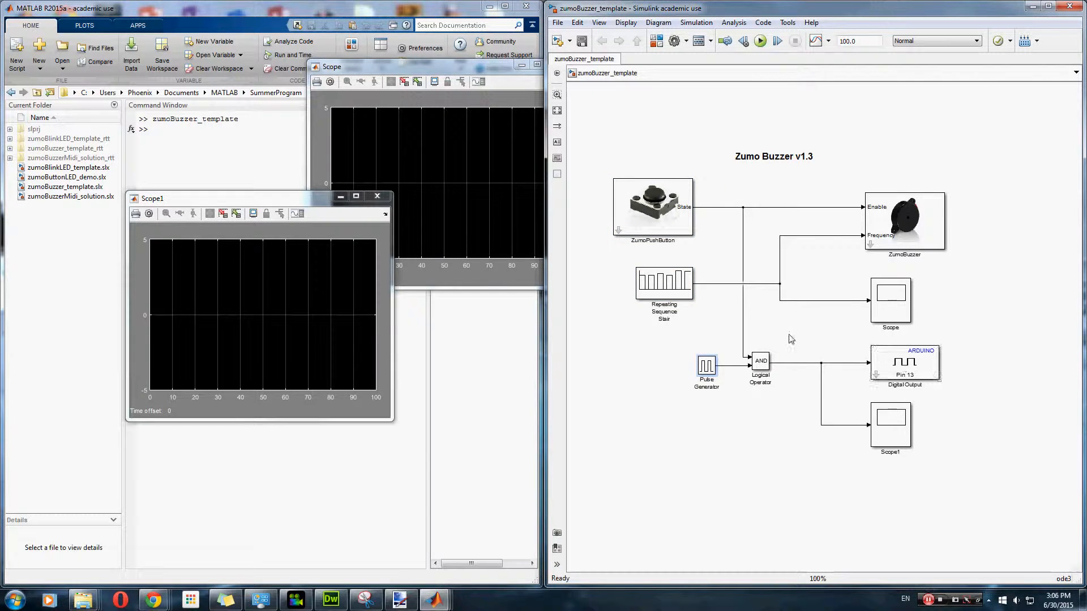
# Step: Rearrange the diagram and inspect the ZumoBuzzer and ZumoPushButton blocks
pyautogui.moveTo(679, 335); pyautogui.dragTo(970, 448)
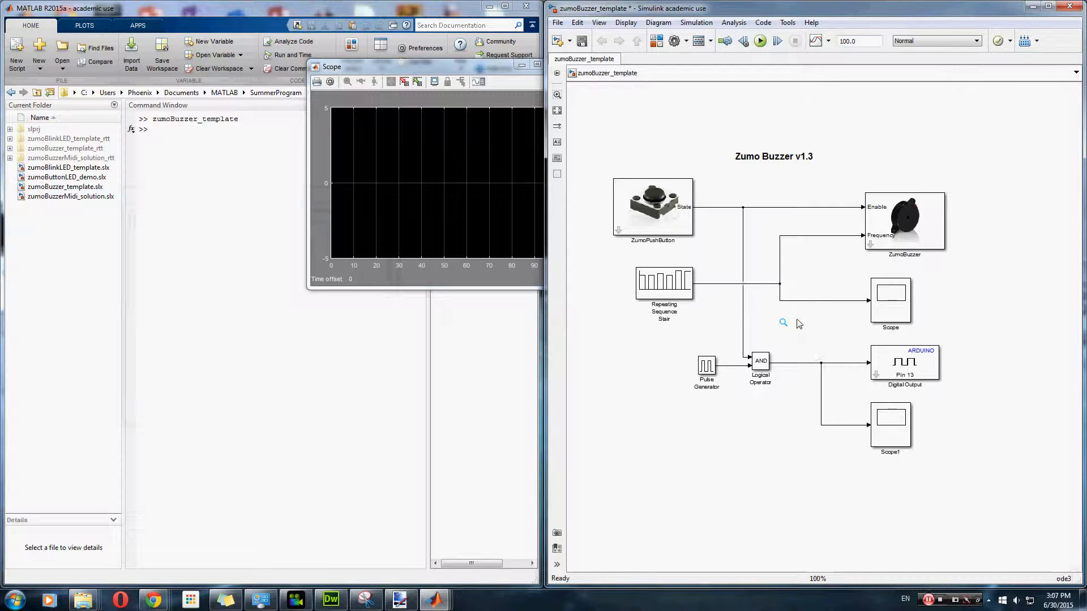
pyautogui.moveTo(765, 303)
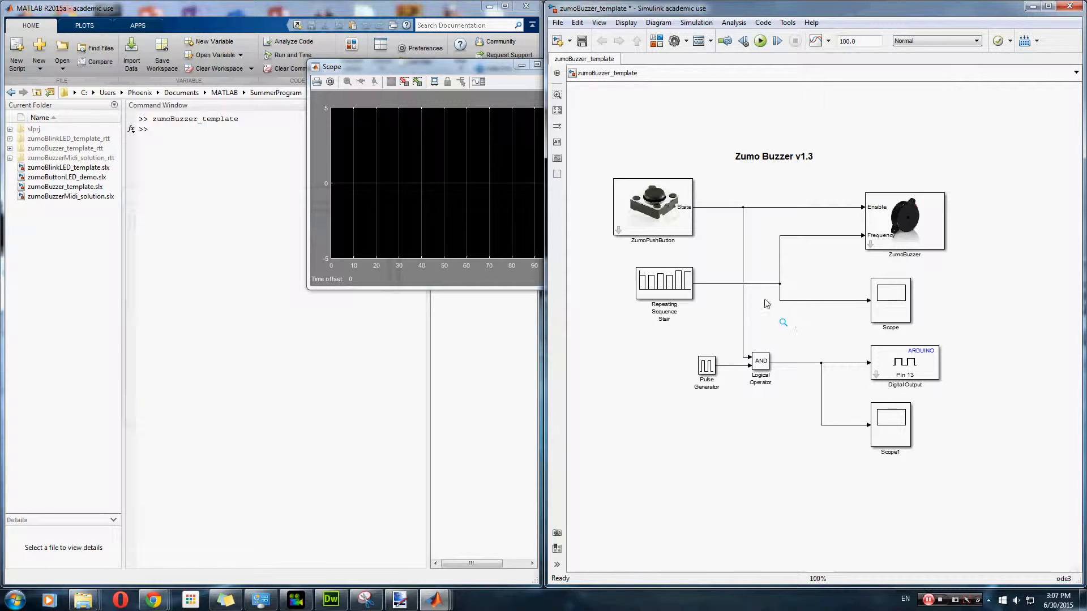
pyautogui.click(652, 209)
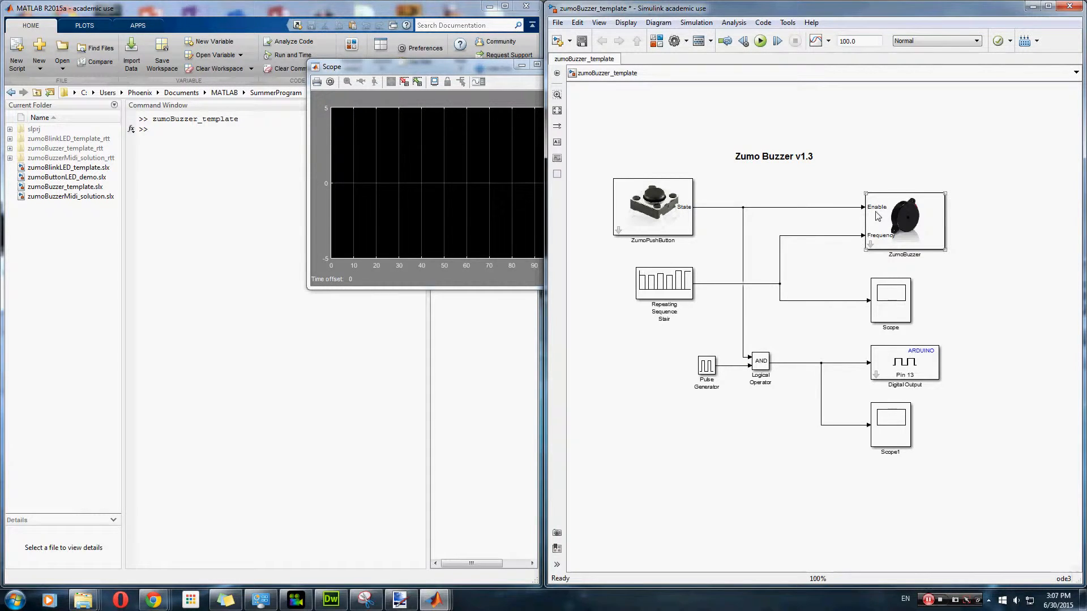
pyautogui.click(652, 209)
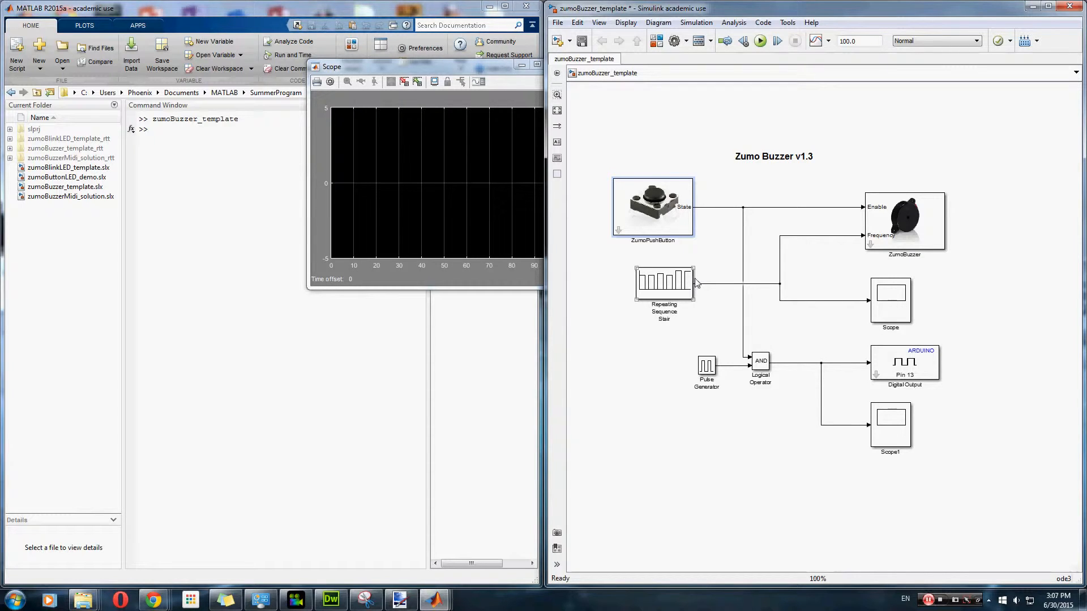
pyautogui.moveTo(673, 286)
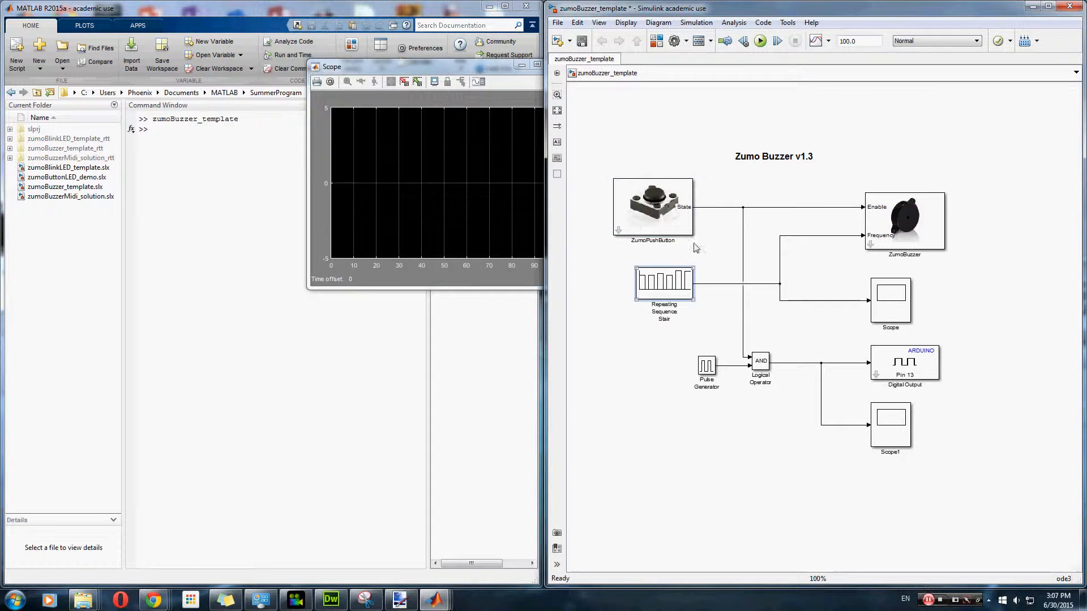
pyautogui.doubleClick(664, 282)
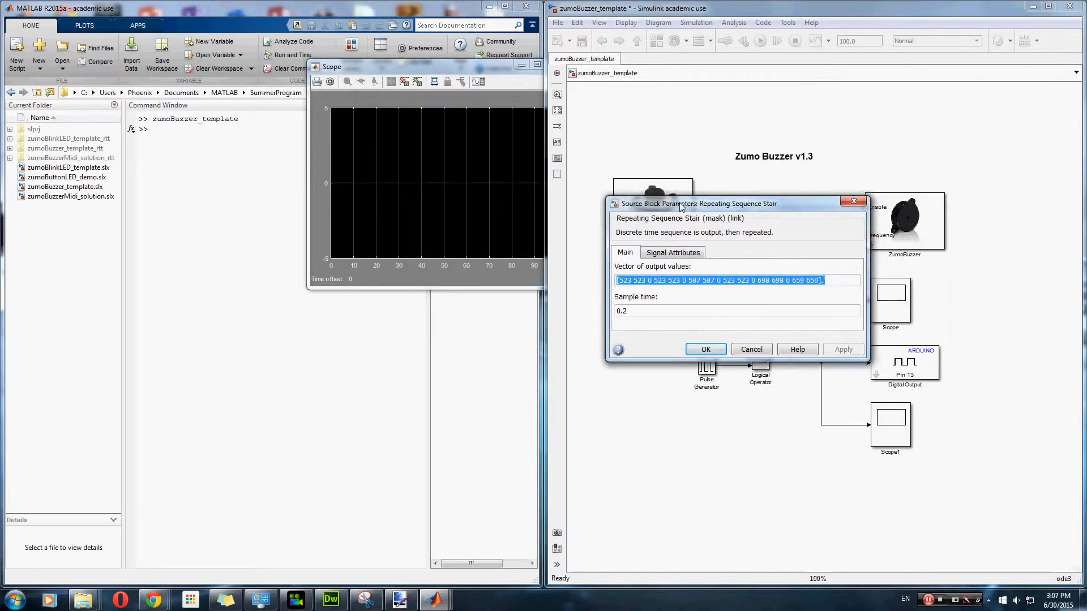
pyautogui.moveTo(698, 202); pyautogui.dragTo(617, 186)
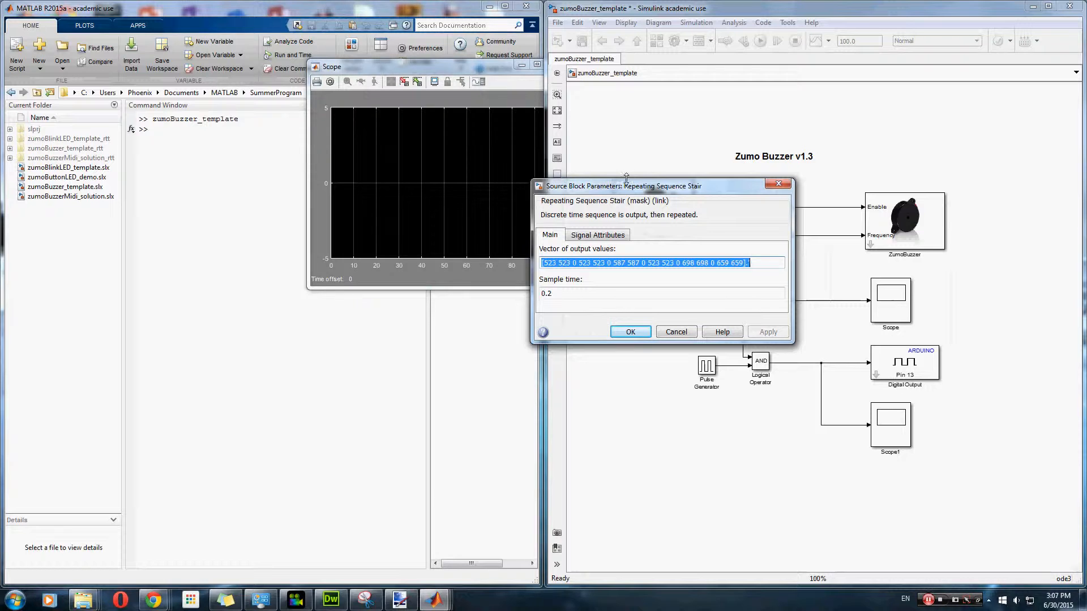
pyautogui.click(738, 263)
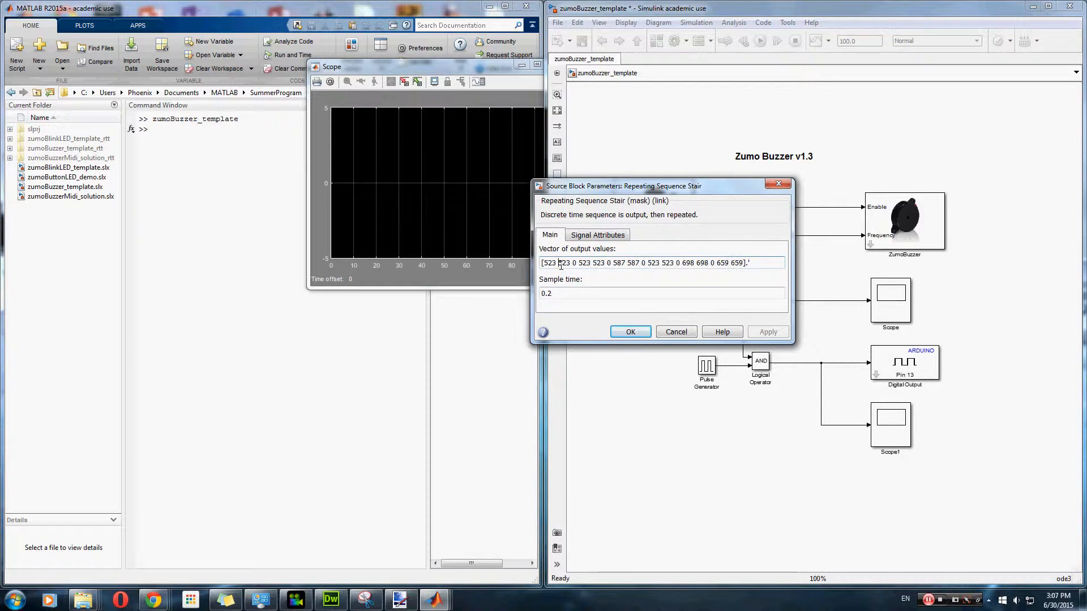
pyautogui.tripleClick(652, 262)
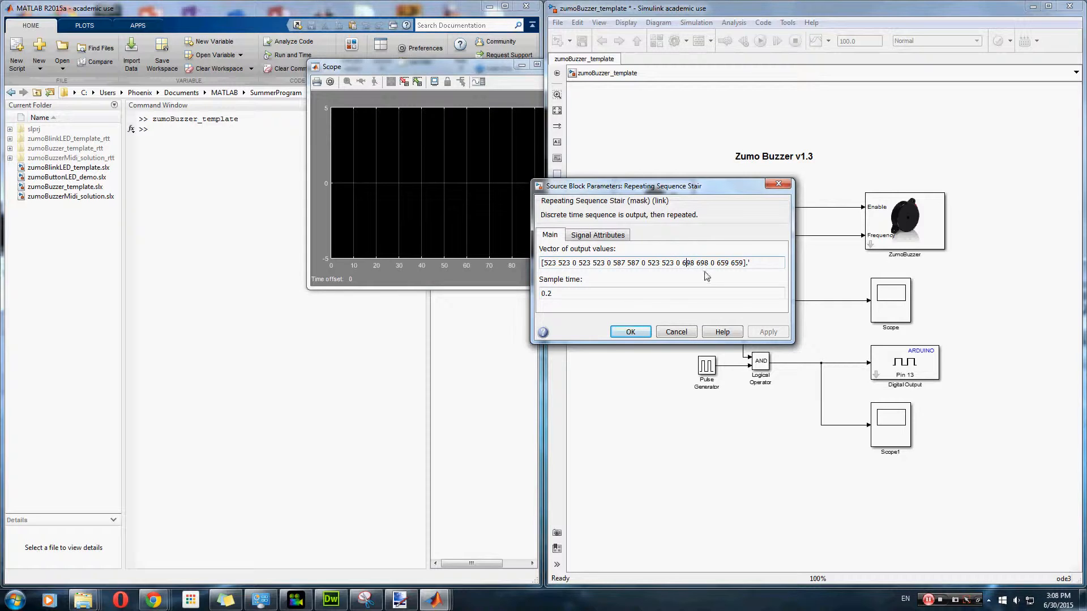
pyautogui.moveTo(716, 278)
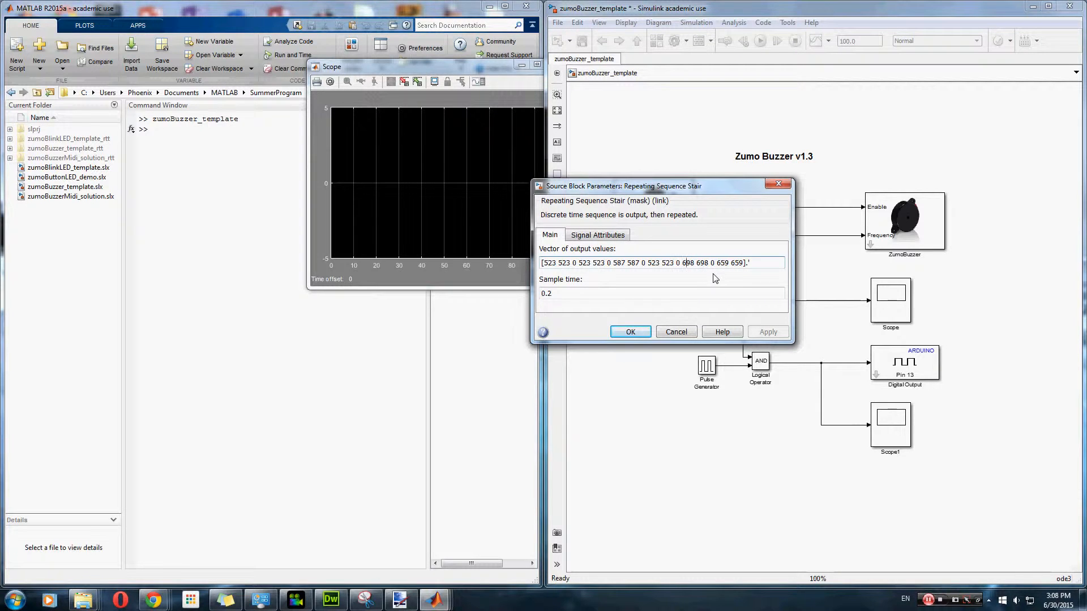
pyautogui.moveTo(711, 283)
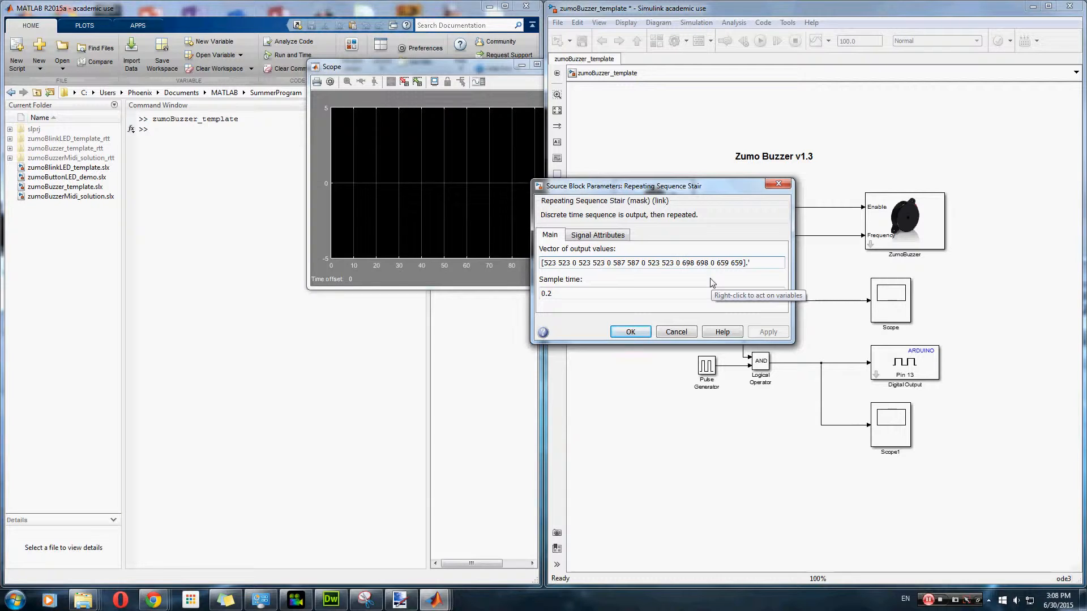
pyautogui.click(629, 332)
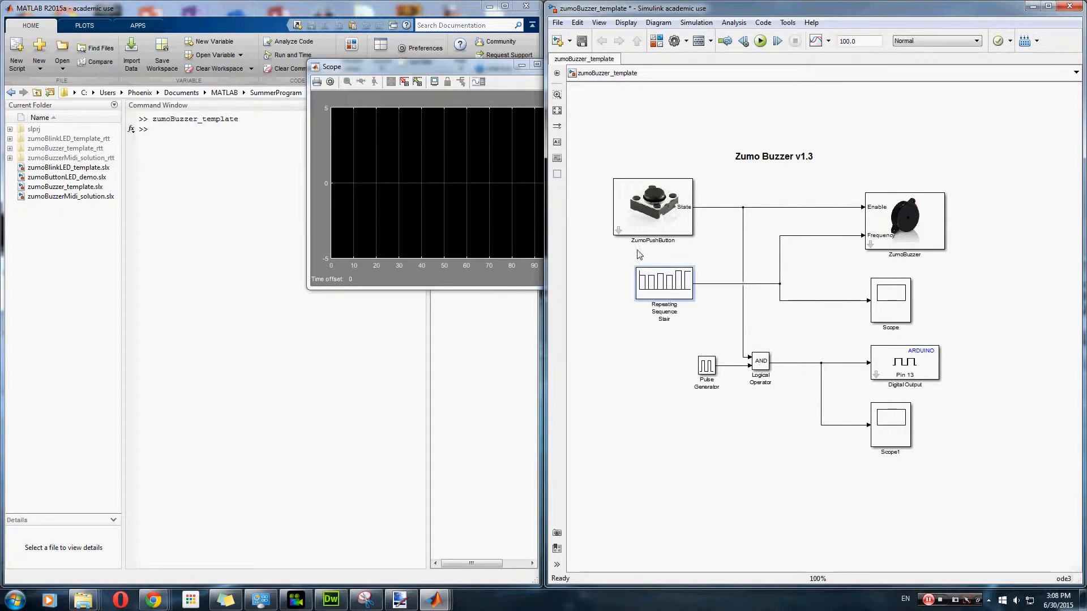
pyautogui.moveTo(734, 22)
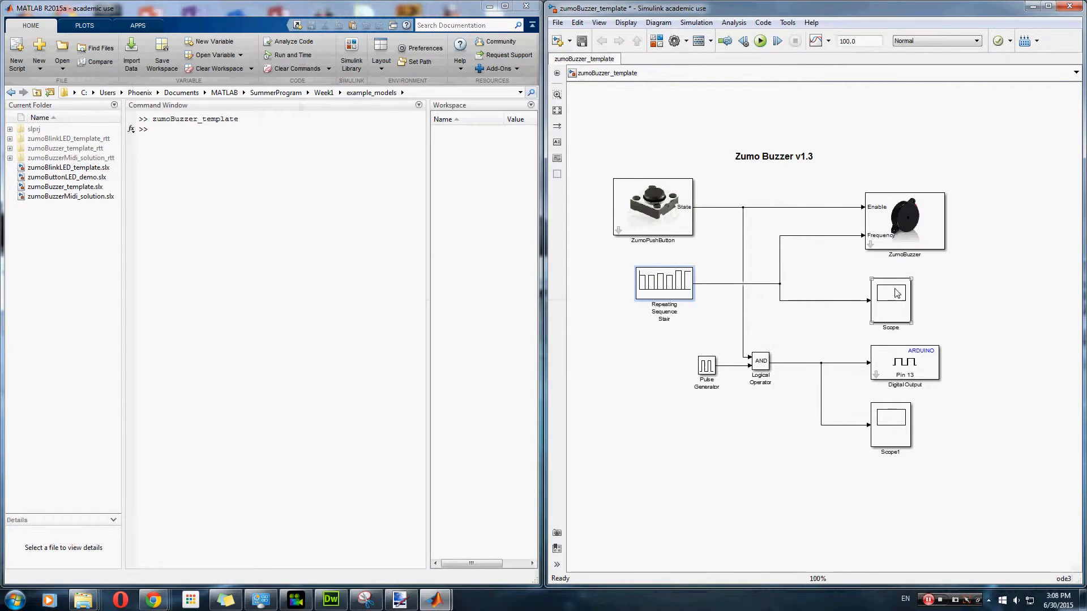
# Step: Show the Scope display and autoscale its axes
pyautogui.doubleClick(893, 301)
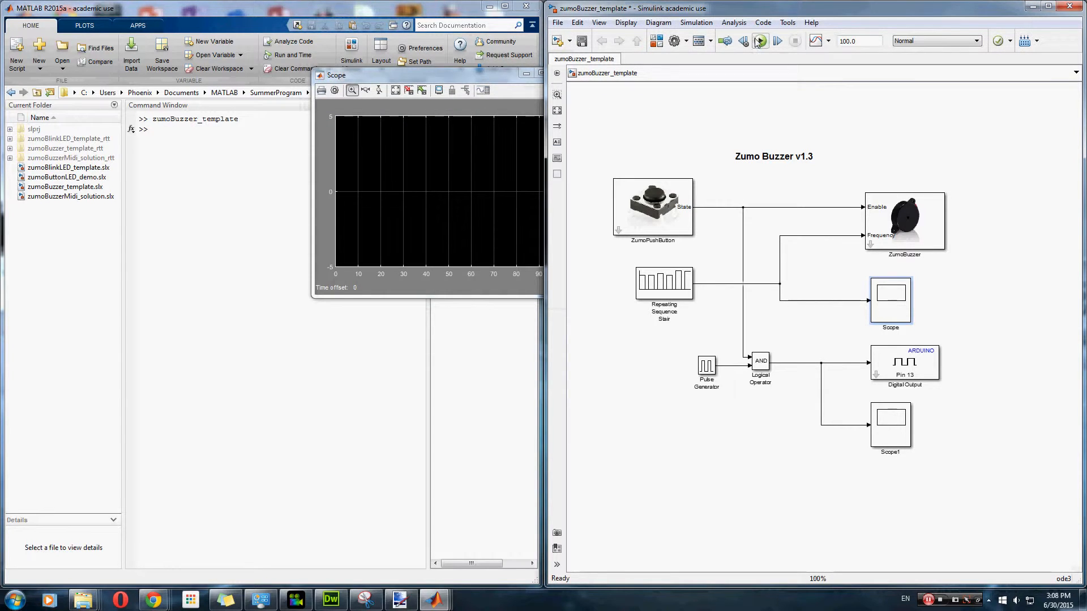
pyautogui.rightClick(467, 181)
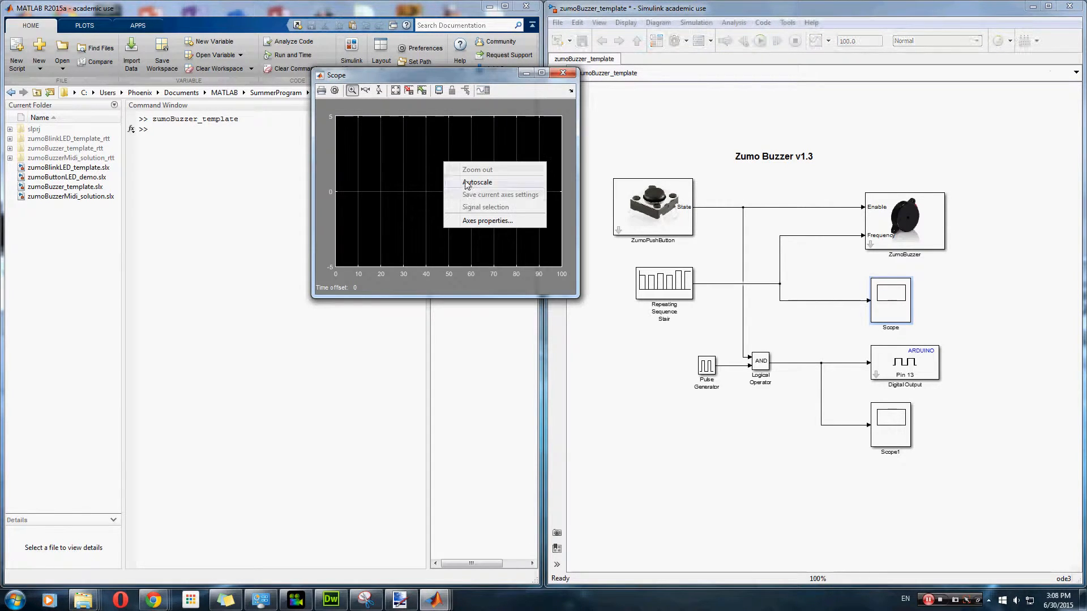
pyautogui.click(477, 181)
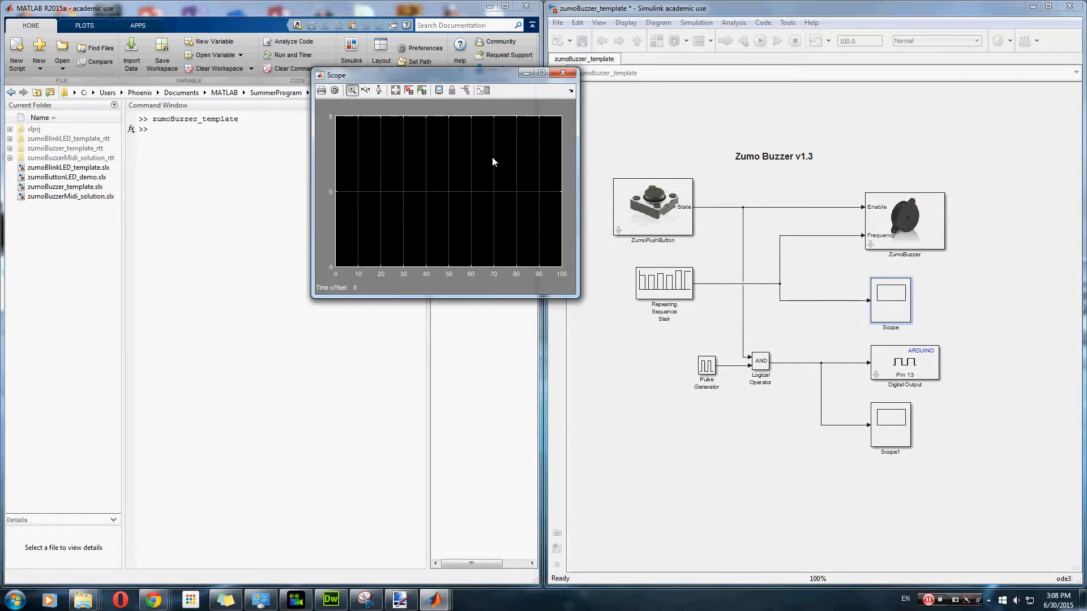
# Step: Run the buzzer simulation to view the stair-step frequency trace, then refocus the model diagram
pyautogui.click(763, 41)
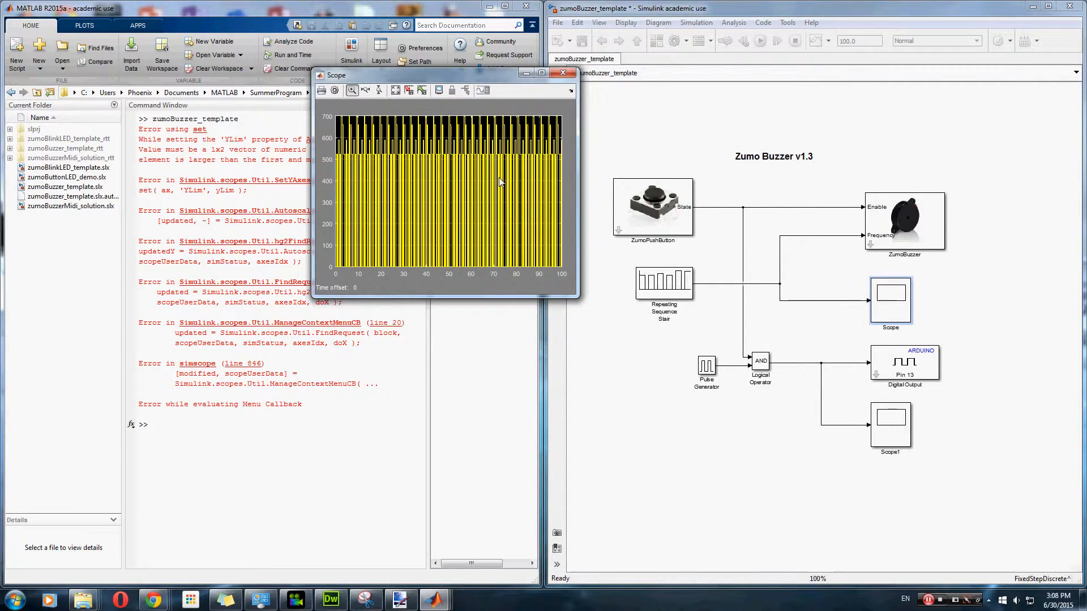
pyautogui.moveTo(558, 84)
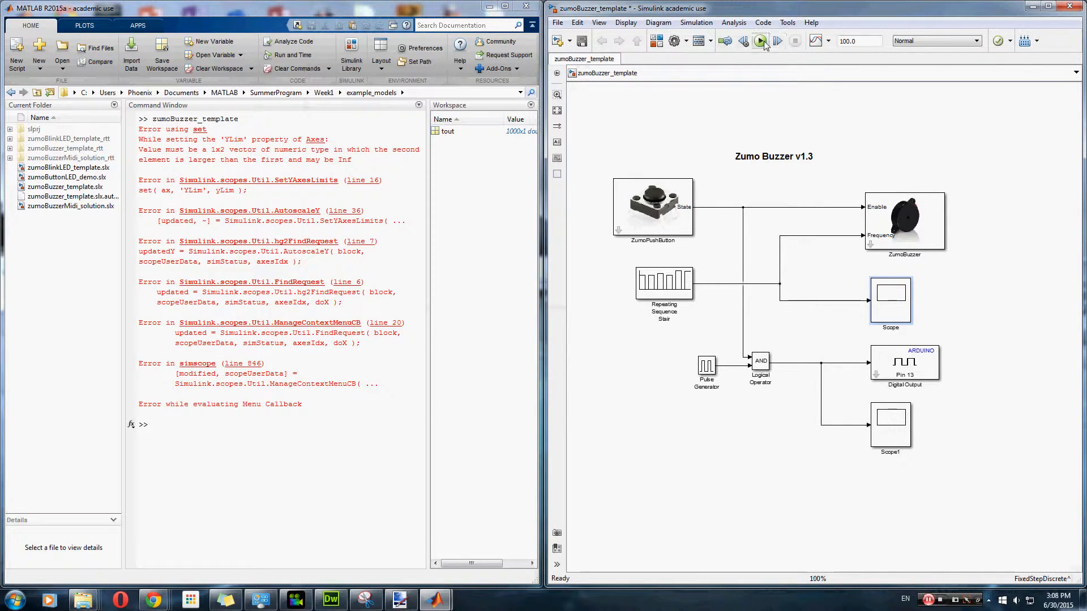
pyautogui.click(761, 41)
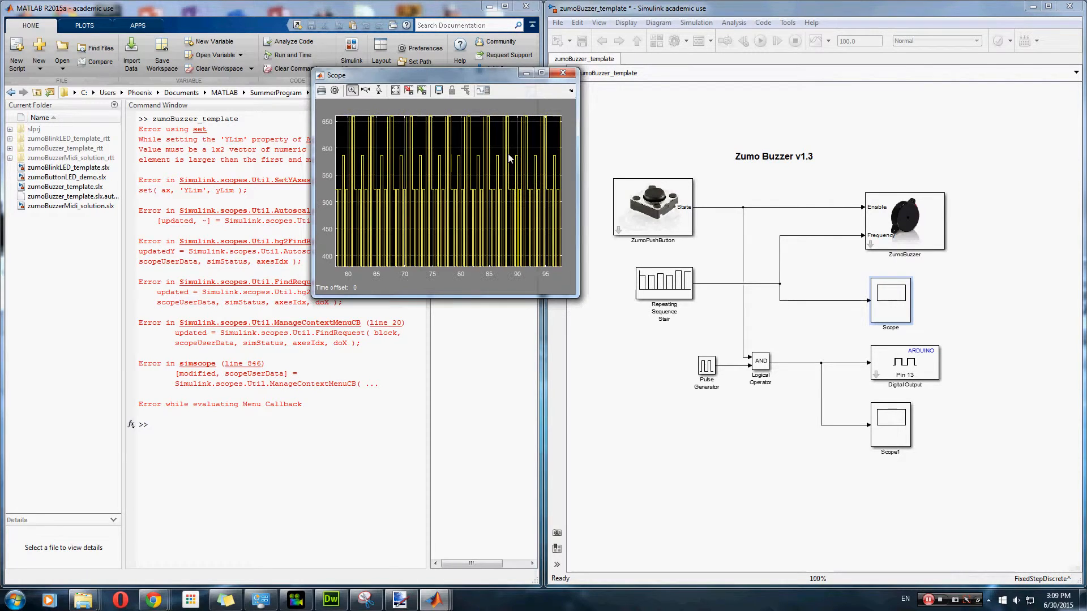
pyautogui.moveTo(492, 166)
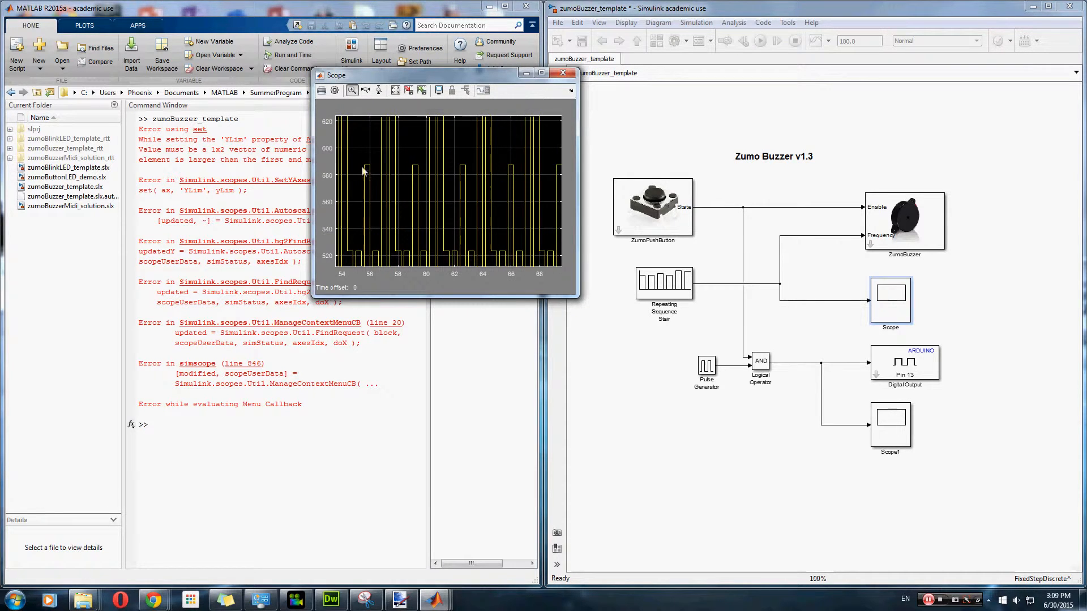
pyautogui.moveTo(406, 137)
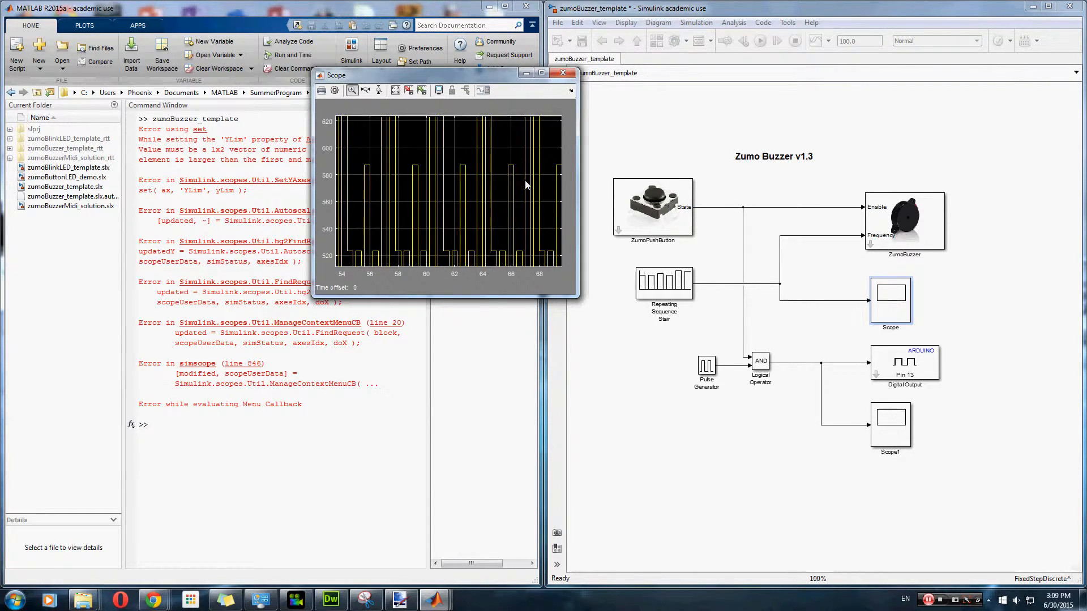
pyautogui.moveTo(539, 90)
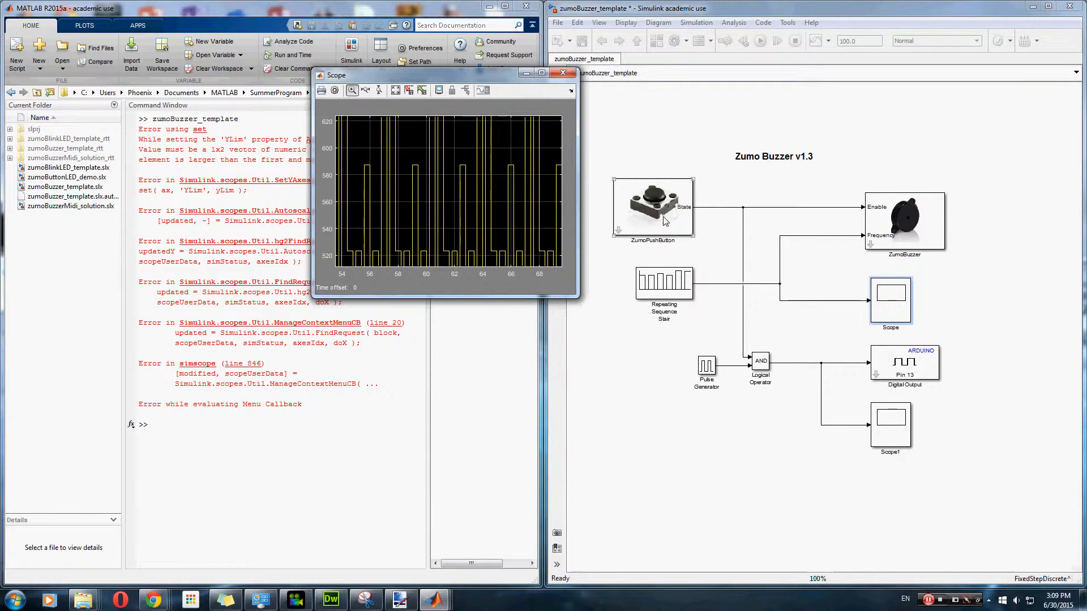
pyautogui.click(564, 72)
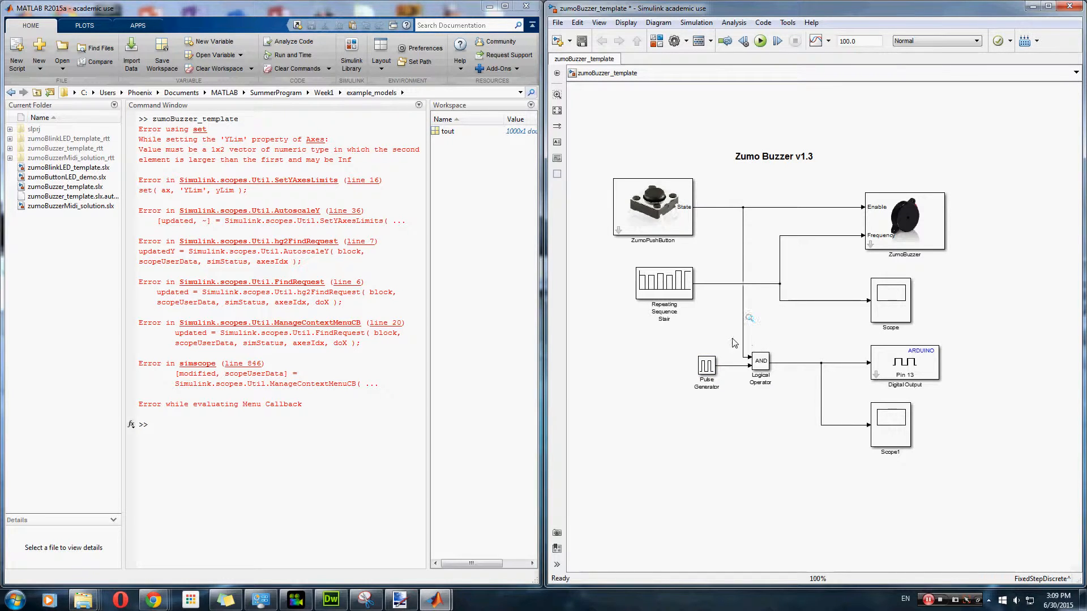
pyautogui.click(903, 363)
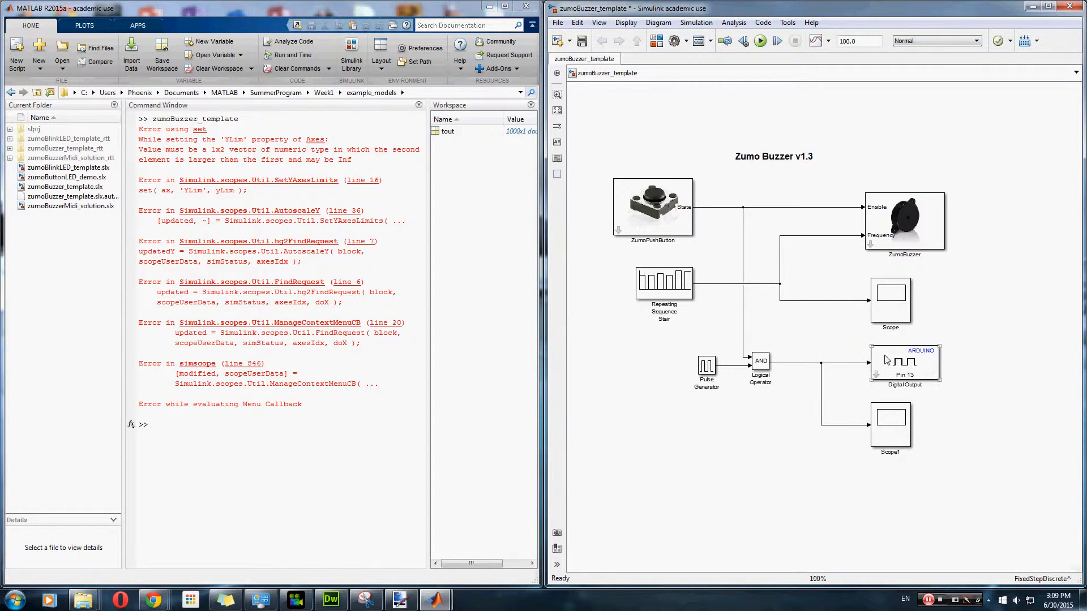
pyautogui.click(706, 367)
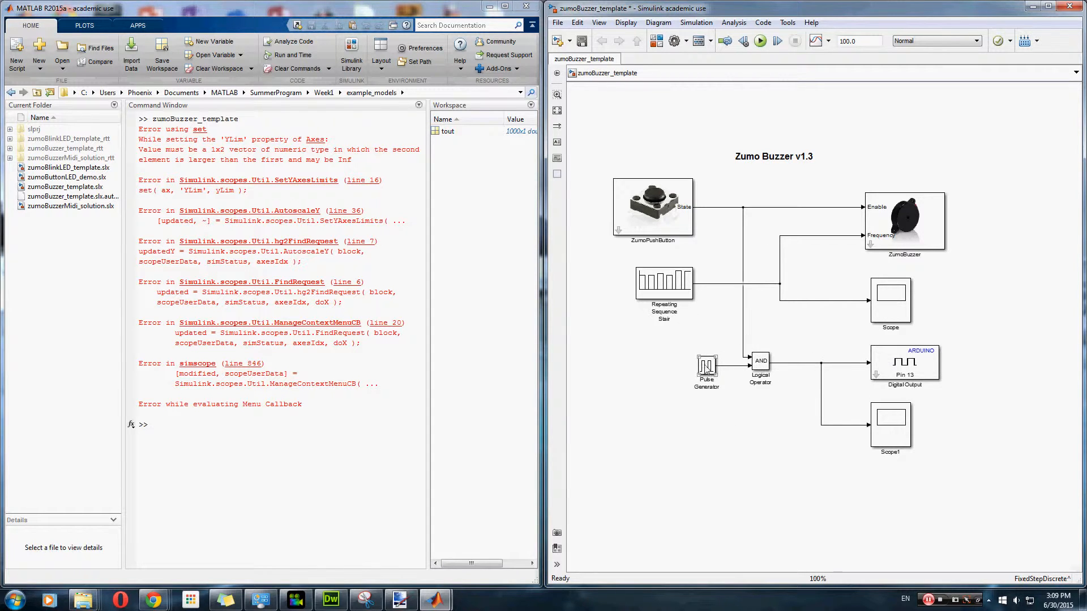
pyautogui.doubleClick(664, 283)
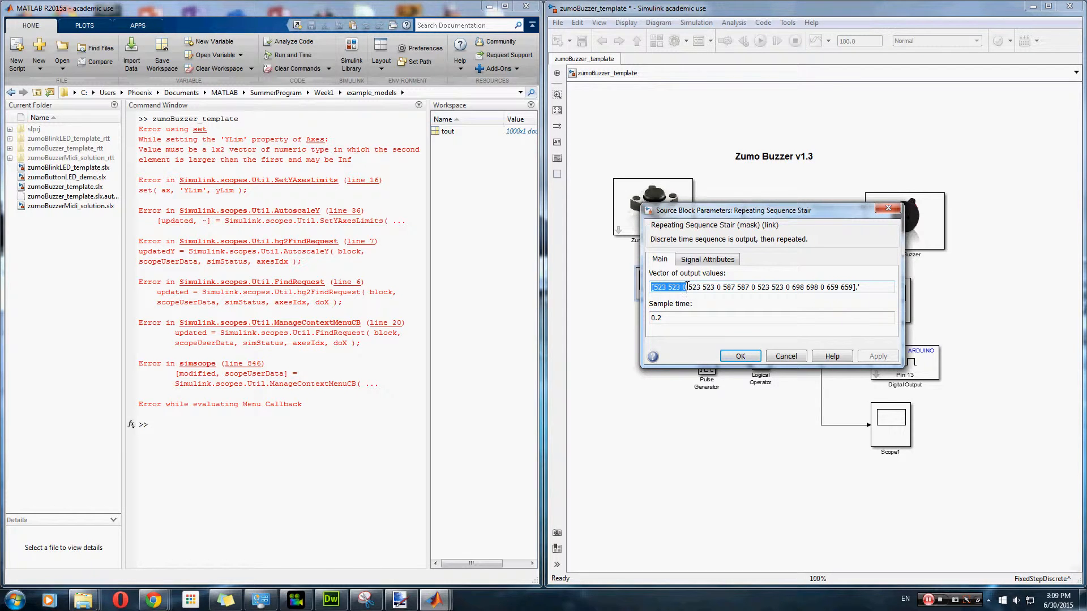
pyautogui.moveTo(776, 356)
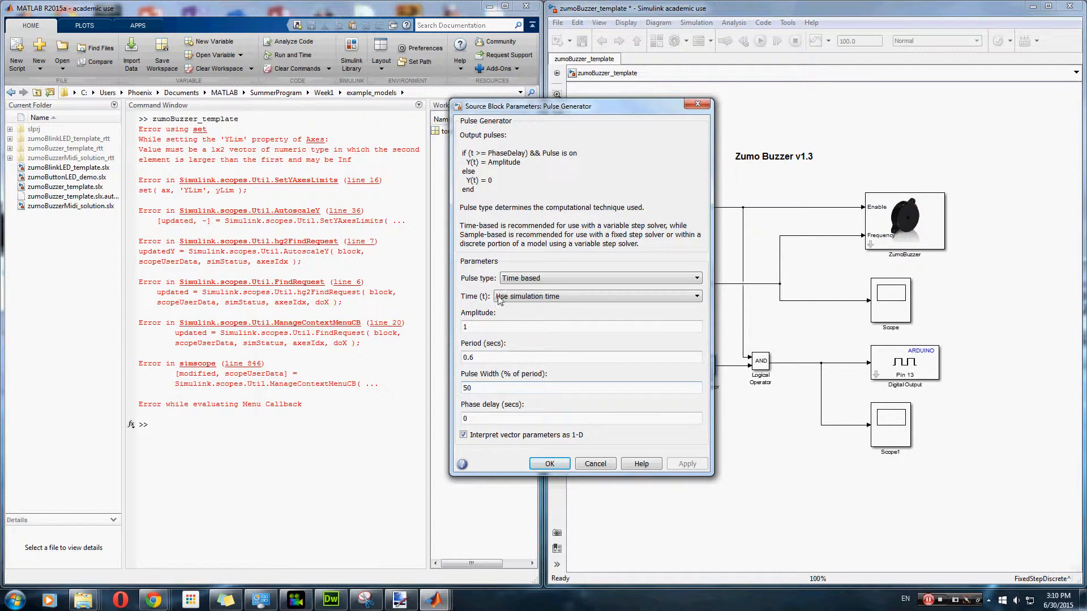
pyautogui.moveTo(510, 319)
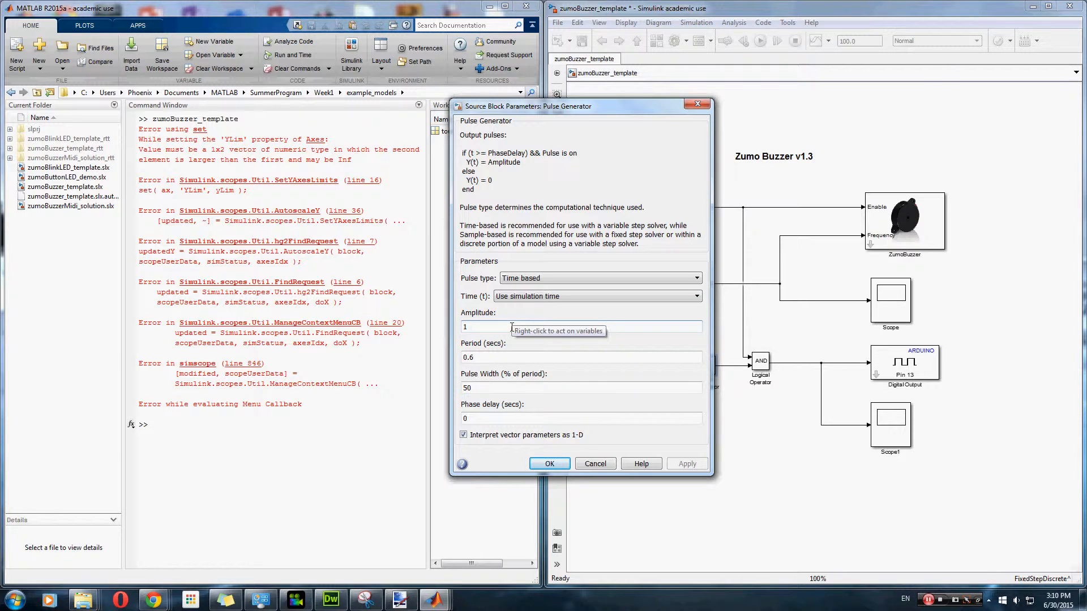
pyautogui.moveTo(627, 475)
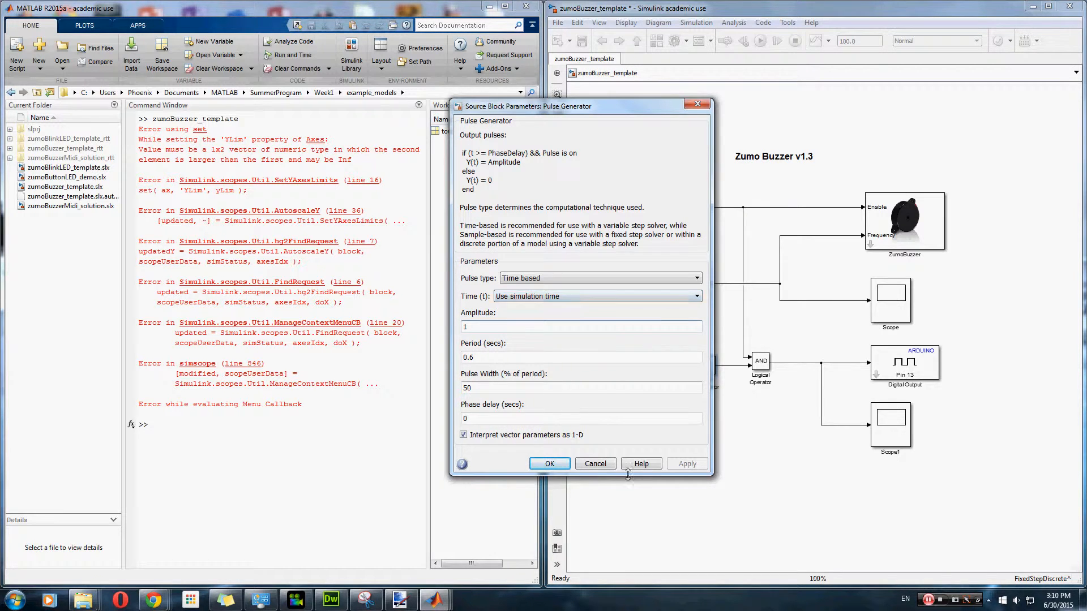
pyautogui.click(549, 465)
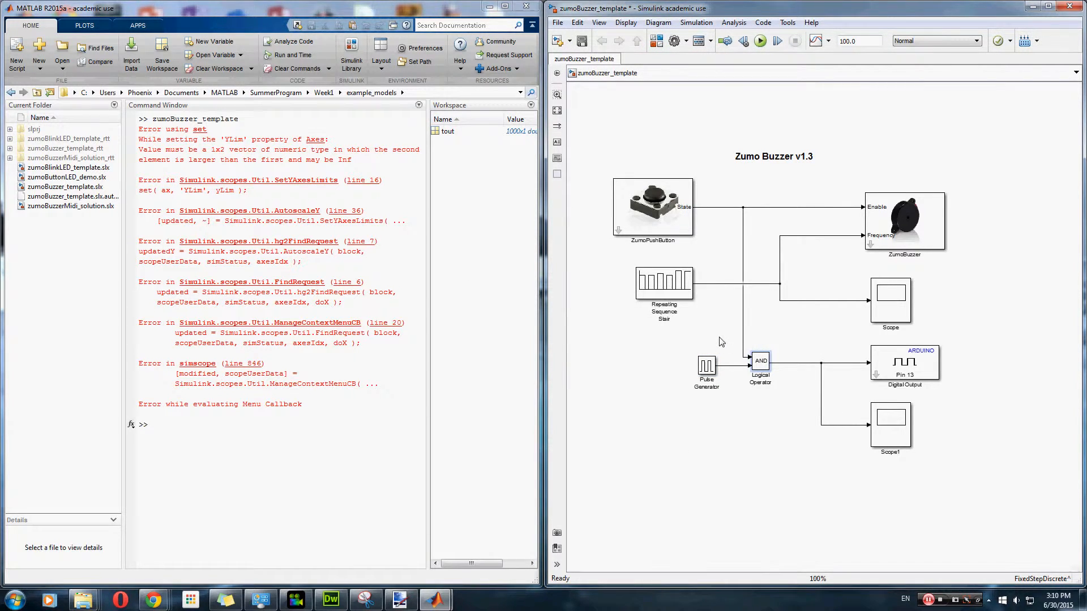
pyautogui.click(652, 204)
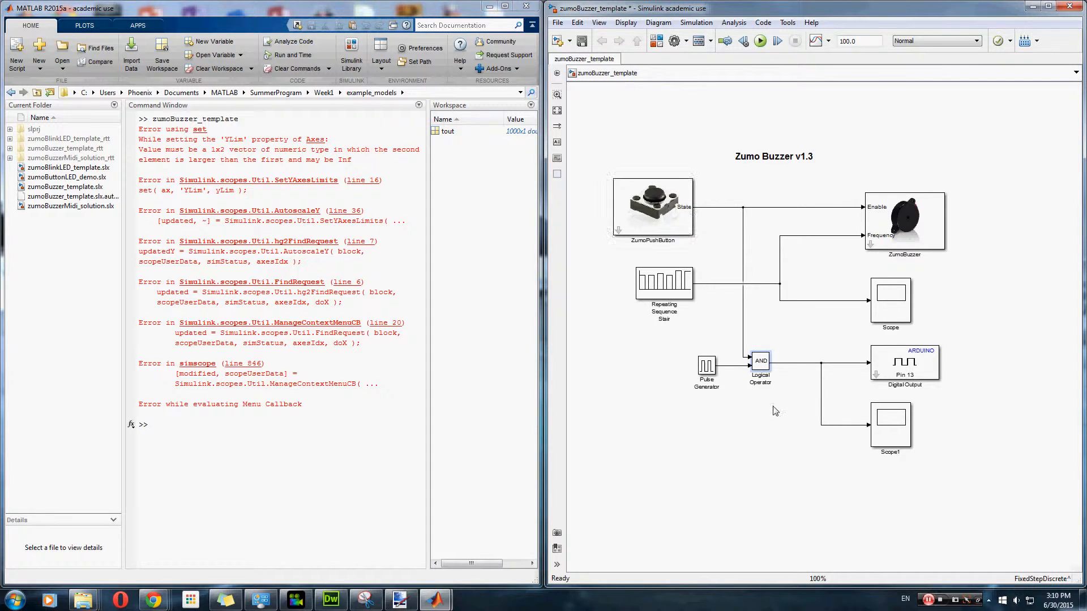
pyautogui.click(760, 361)
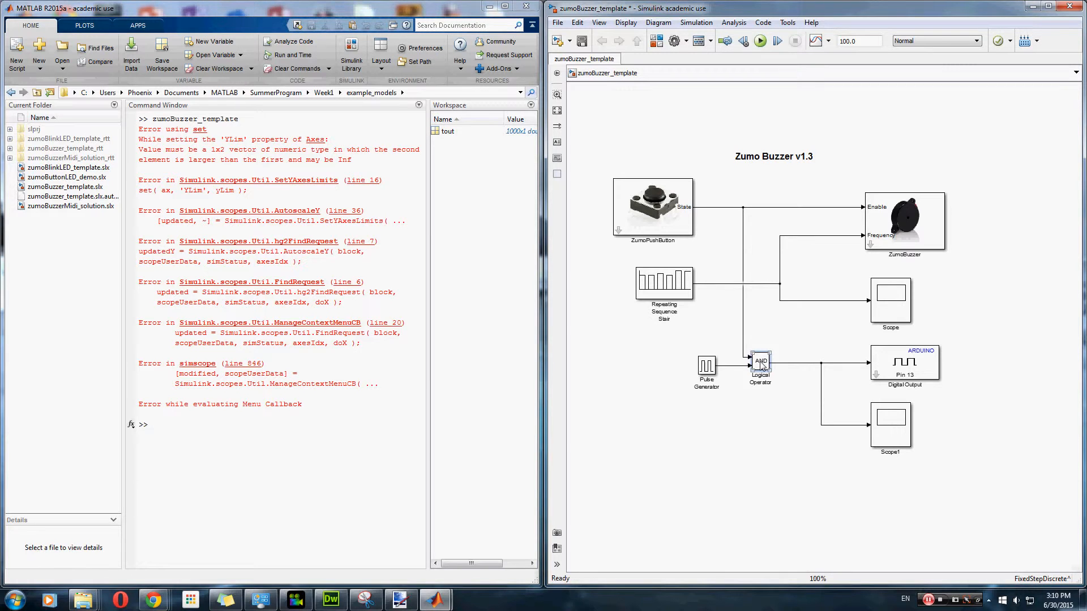
pyautogui.doubleClick(759, 363)
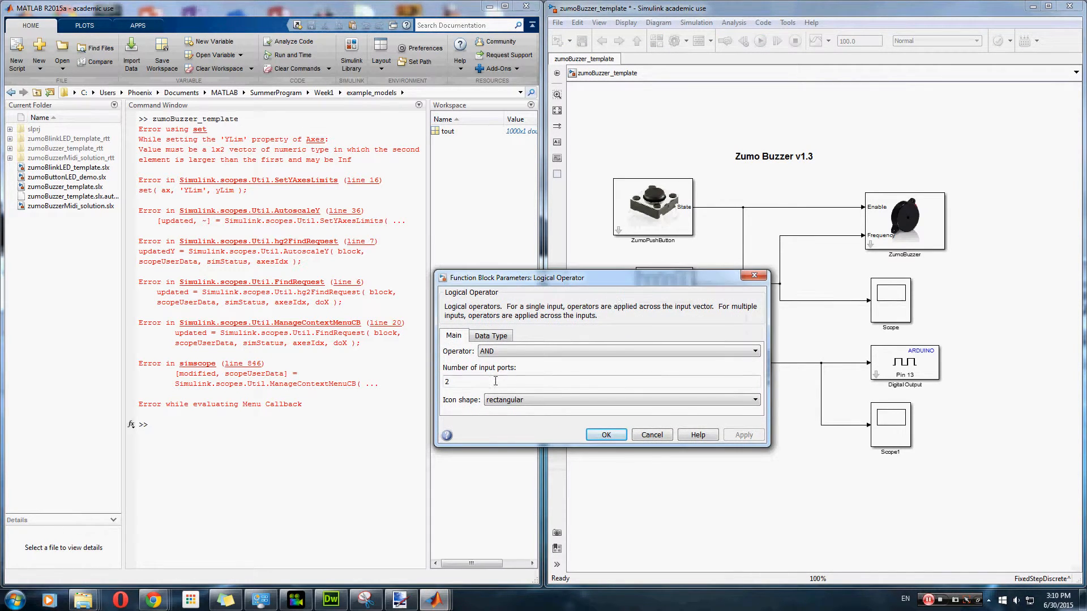
pyautogui.moveTo(620, 344)
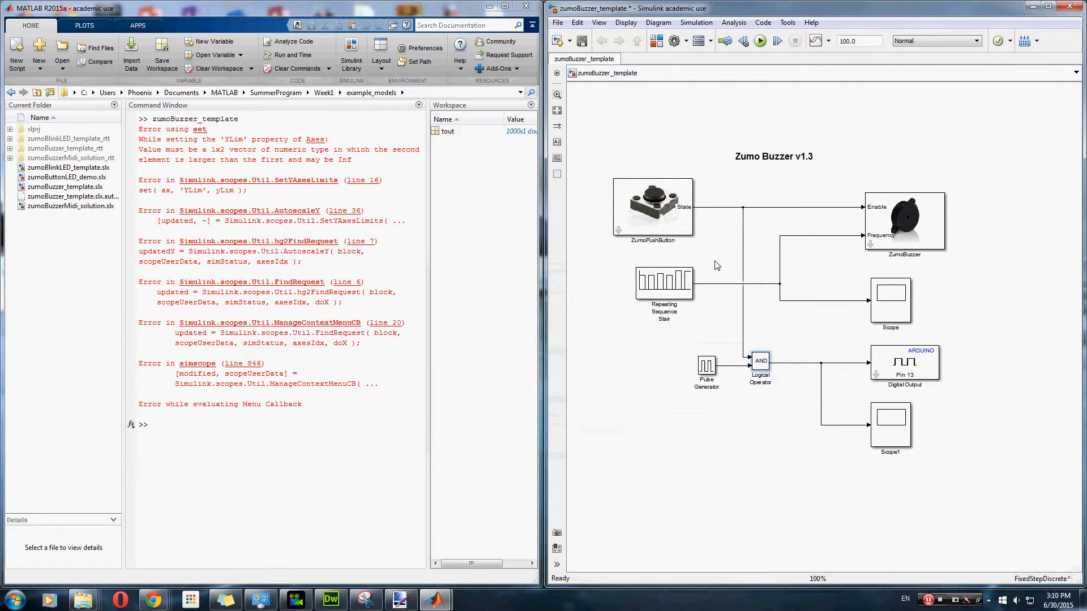
pyautogui.click(653, 206)
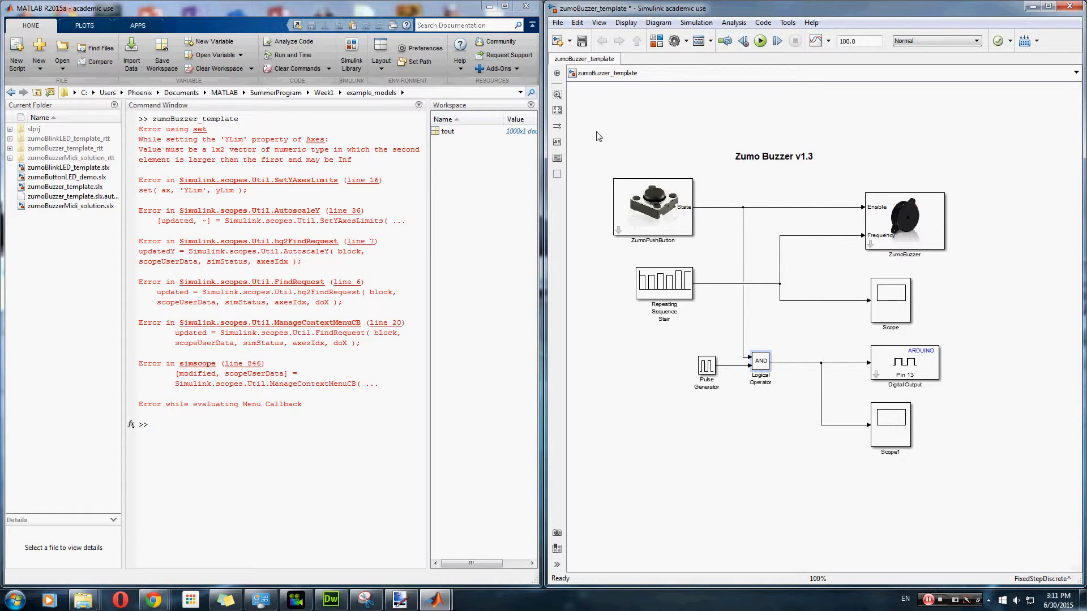
pyautogui.click(653, 208)
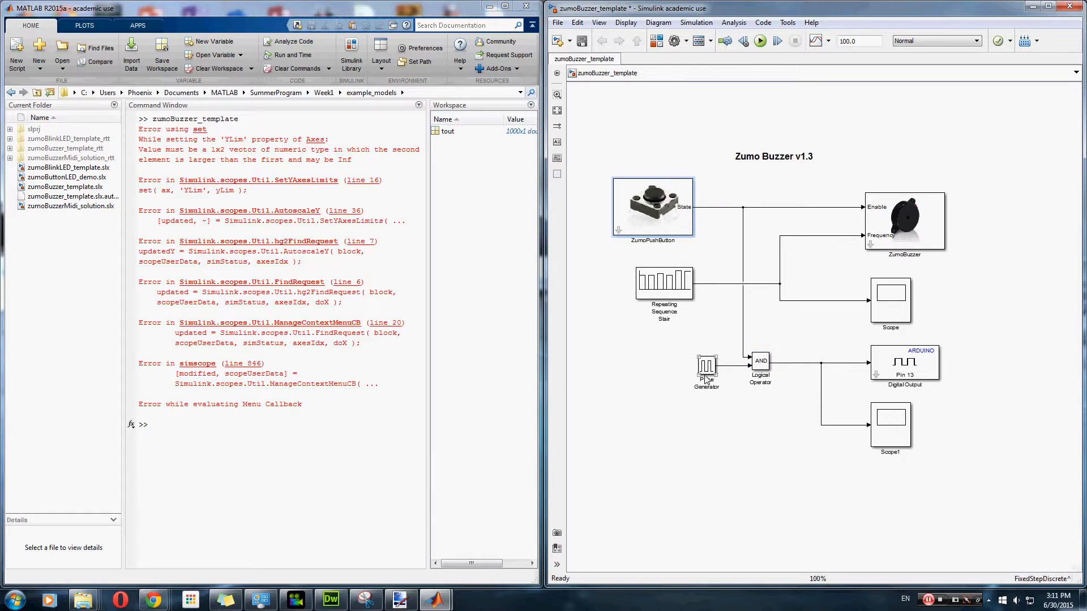
pyautogui.moveTo(707, 371)
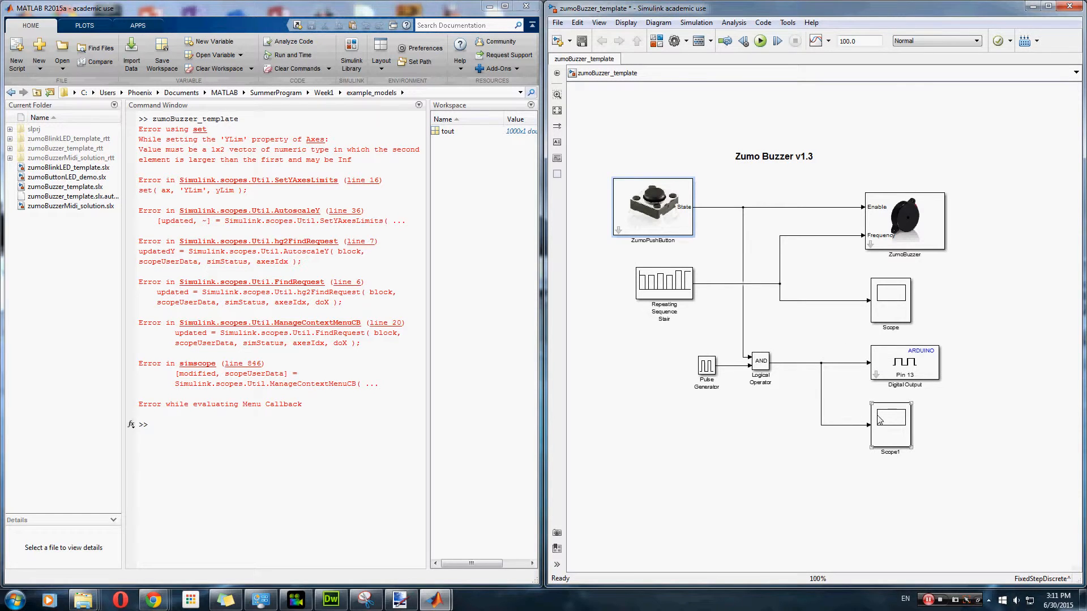
# Step: Show the still-empty Scope1 display spanning 0–100 time units
pyautogui.doubleClick(890, 424)
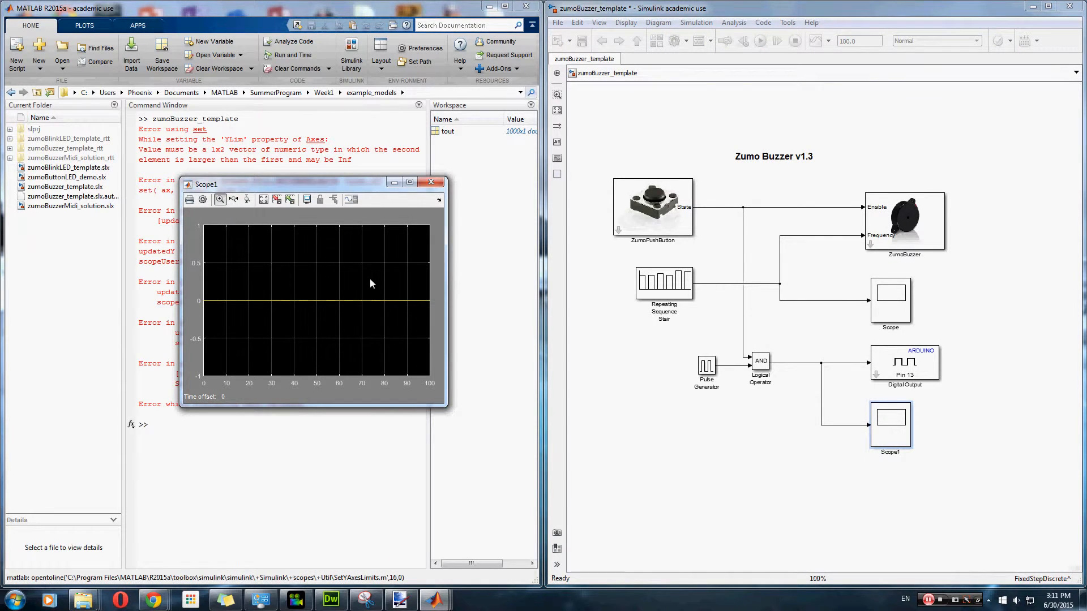
pyautogui.moveTo(607, 222)
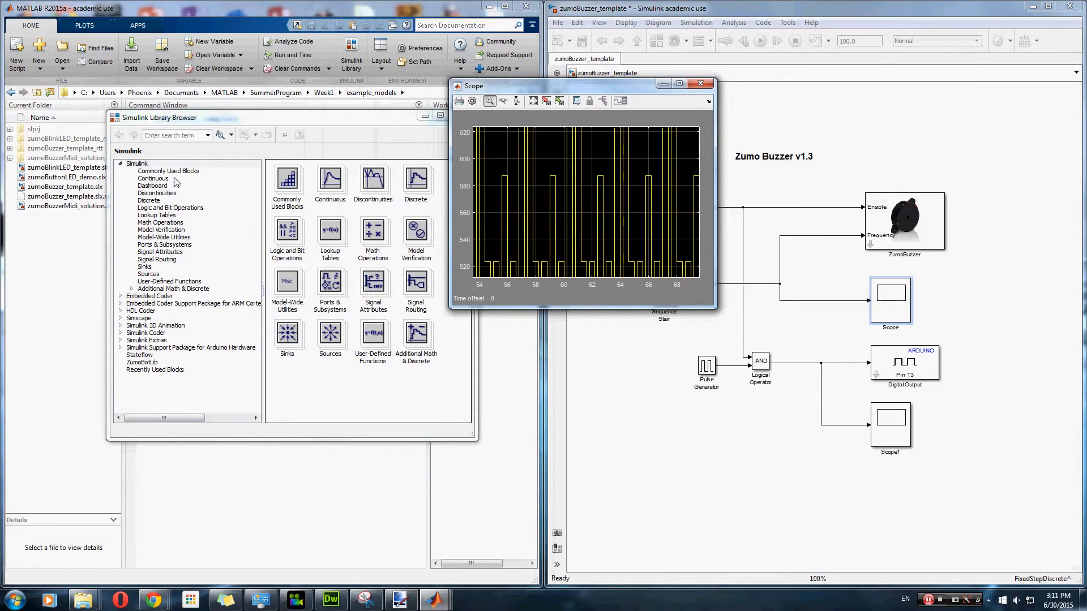
# Step: Place a Constant 1 block from Commonly Used Blocks beside the stair block
pyautogui.click(168, 169)
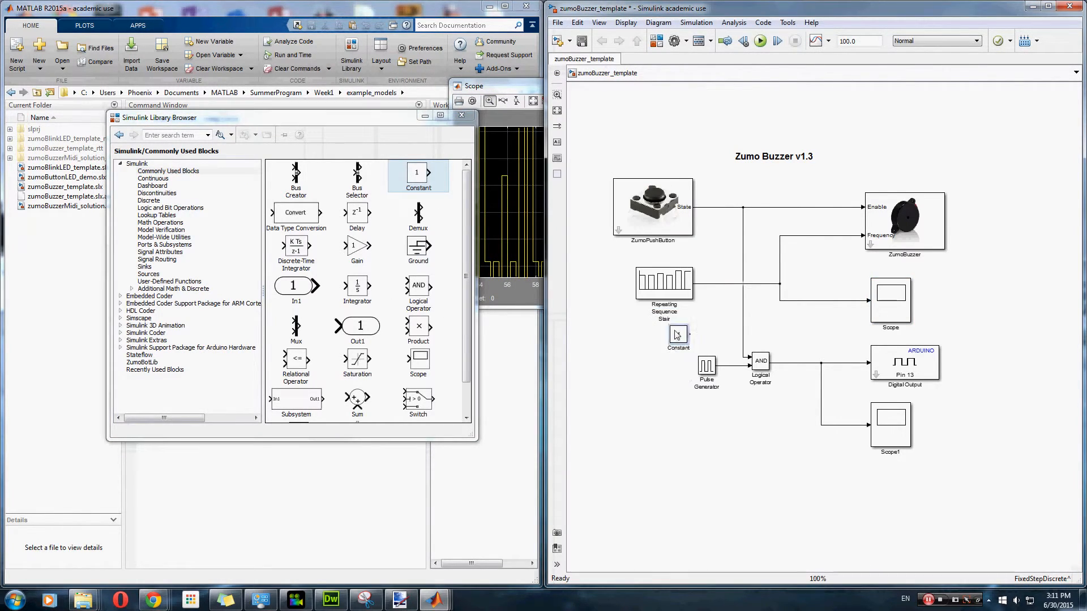
pyautogui.moveTo(678, 336); pyautogui.dragTo(652, 225)
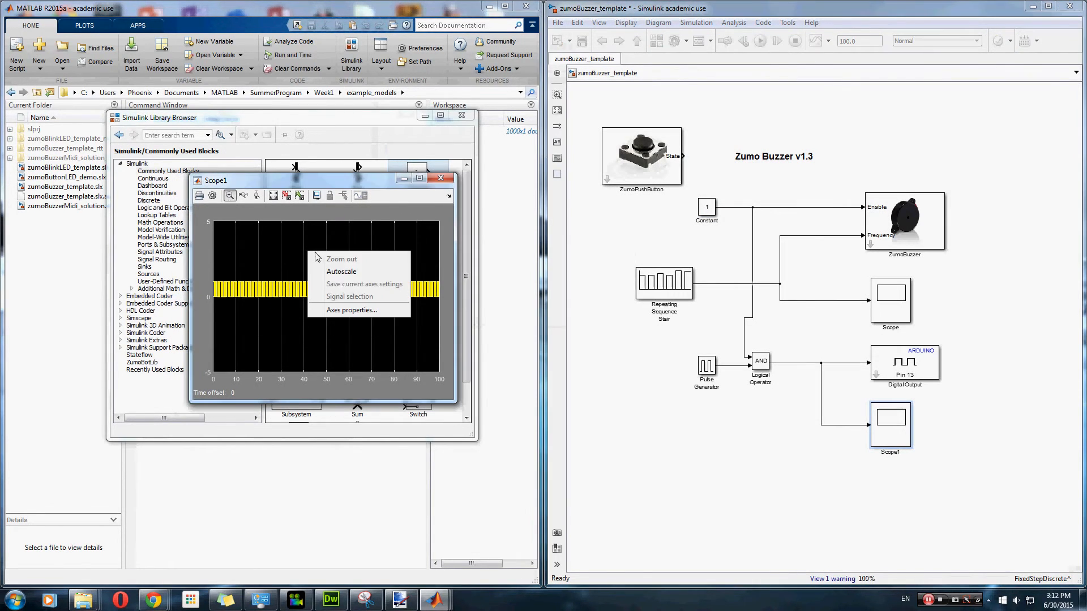
# Step: Autoscale Scope1 so the pulsing output fills the plot
pyautogui.click(340, 272)
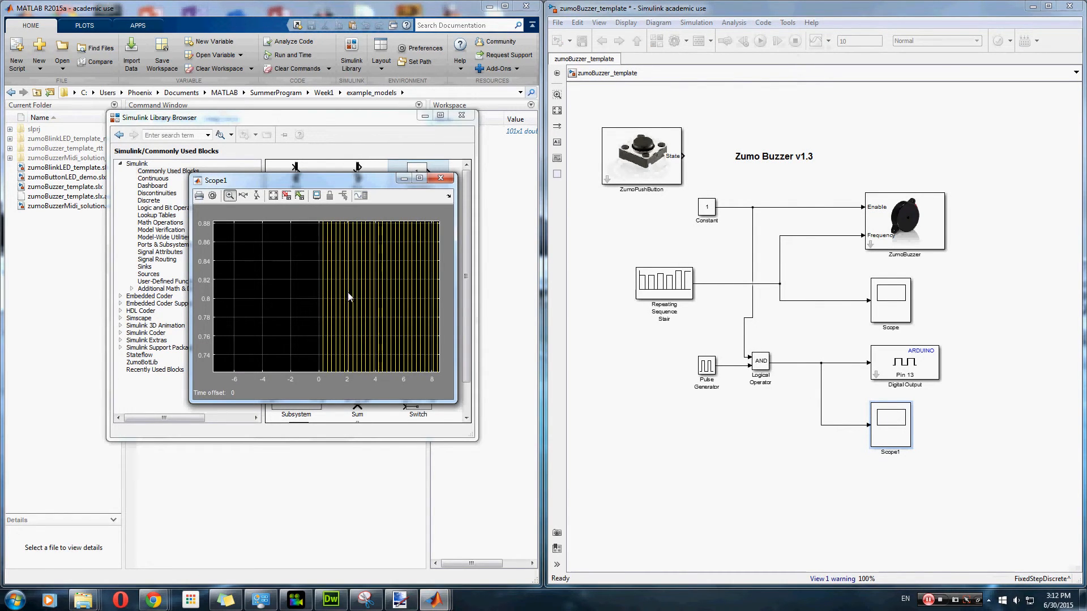
pyautogui.moveTo(357, 281)
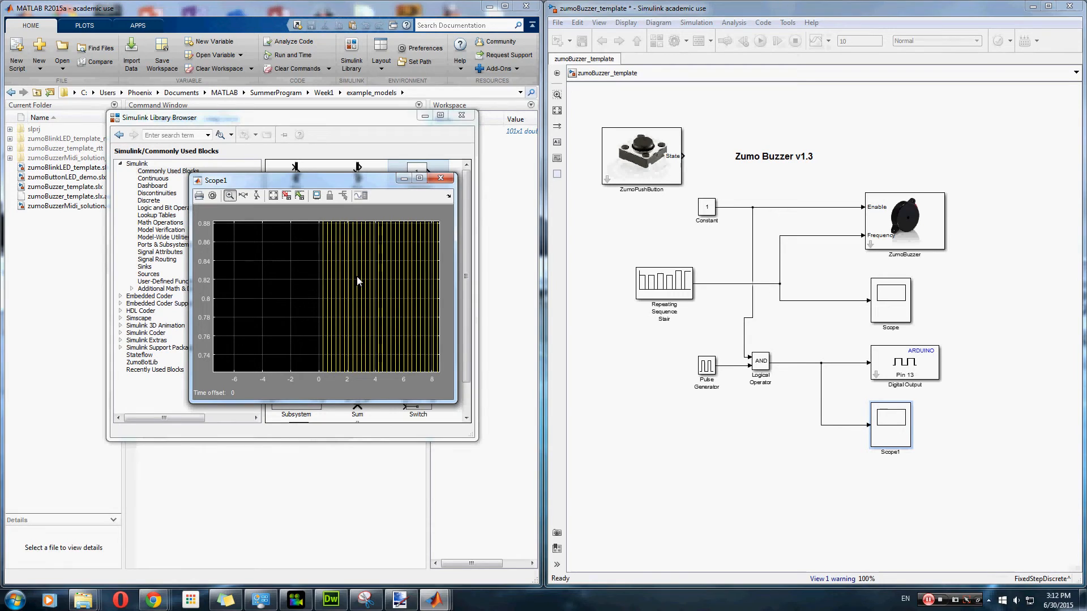